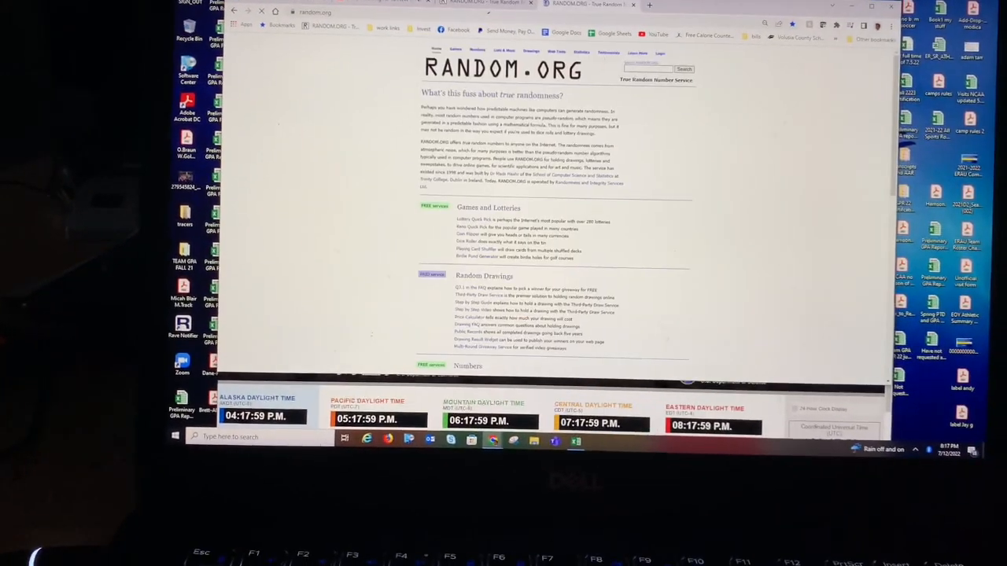
- Generate a true random number between Min 1 and Max 20, giving 19
left_click(311, 48)
type("20")
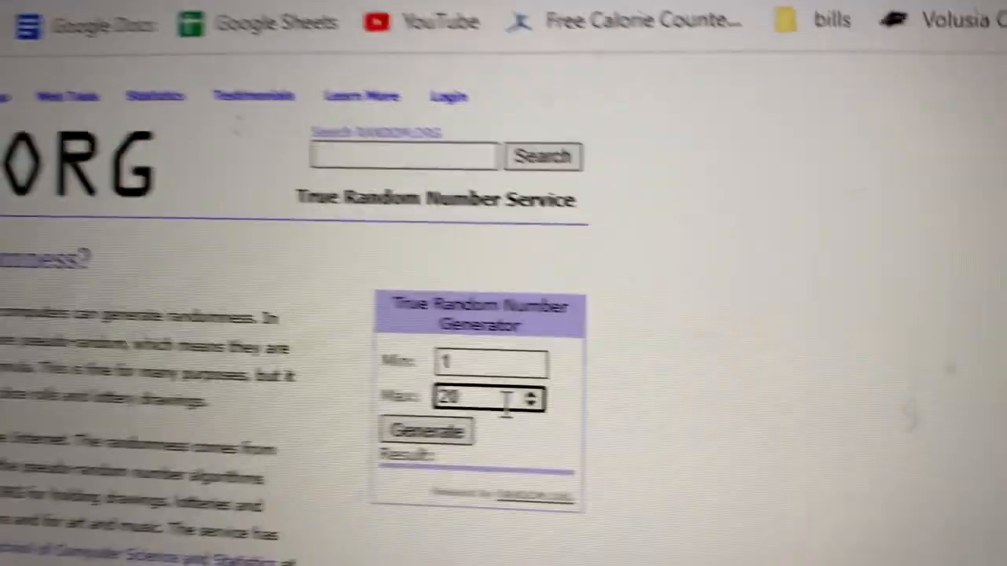
left_click(425, 430)
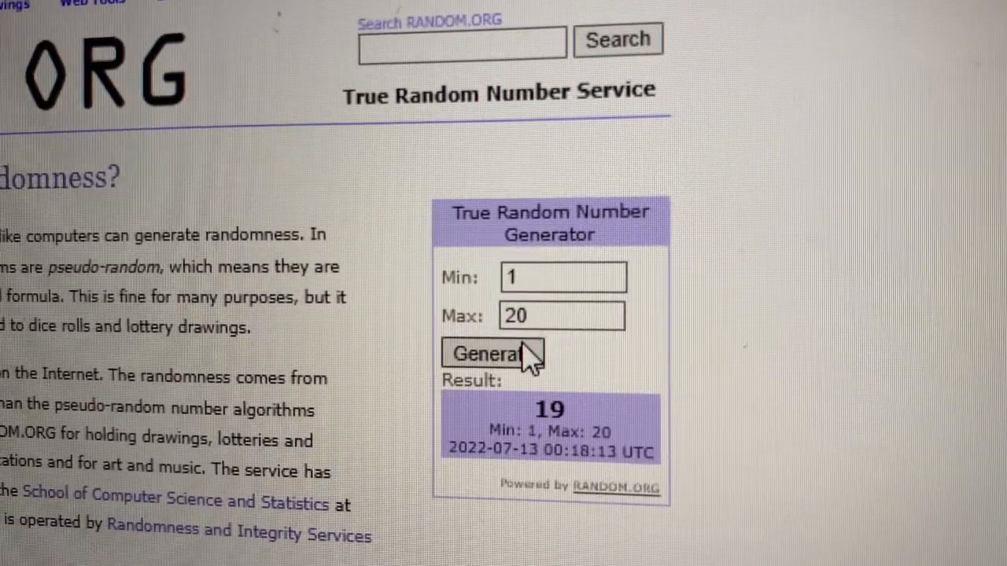